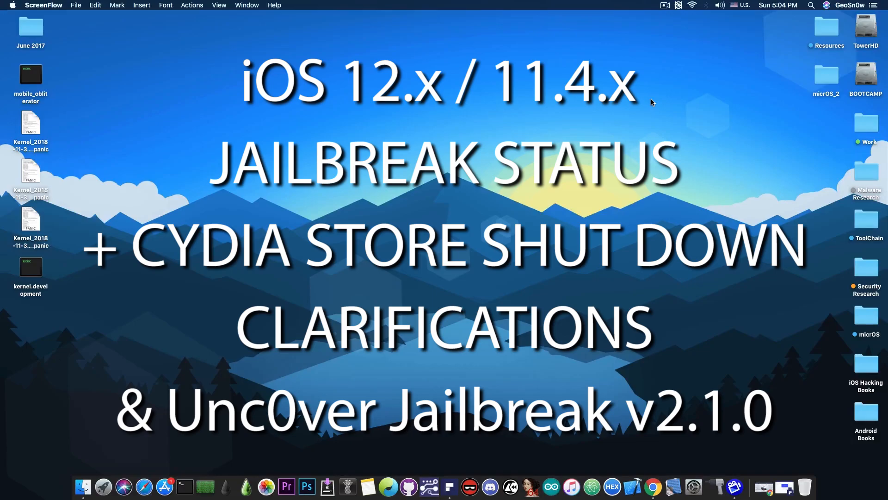
{"action": "mouse_move", "coordinate": [547, 136]}
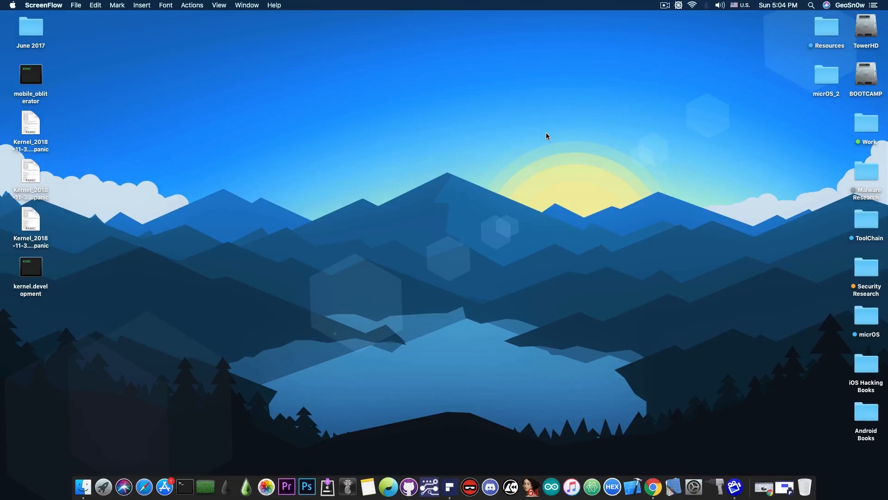
{"action": "mouse_move", "coordinate": [435, 428]}
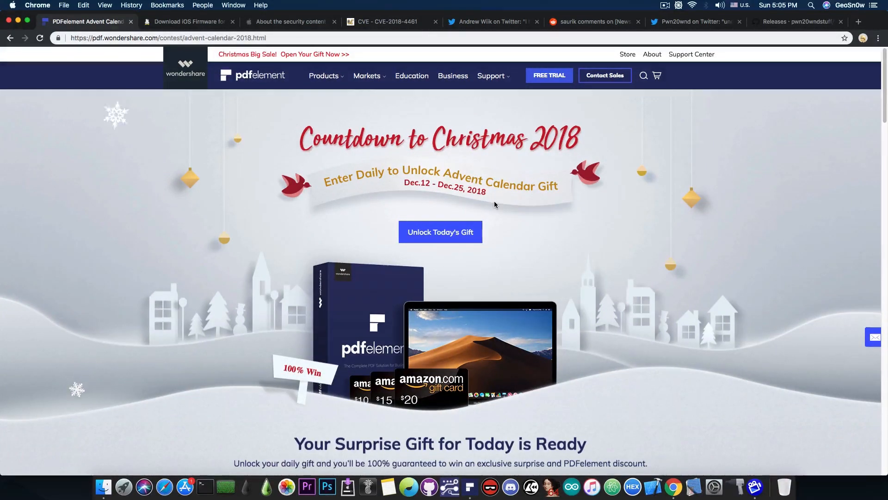
Scroll the IPSW Downloads page to the iPhone 8 Plus firmware list.
{"action": "scroll", "scroll_direction": "down", "scroll_amount": 3}
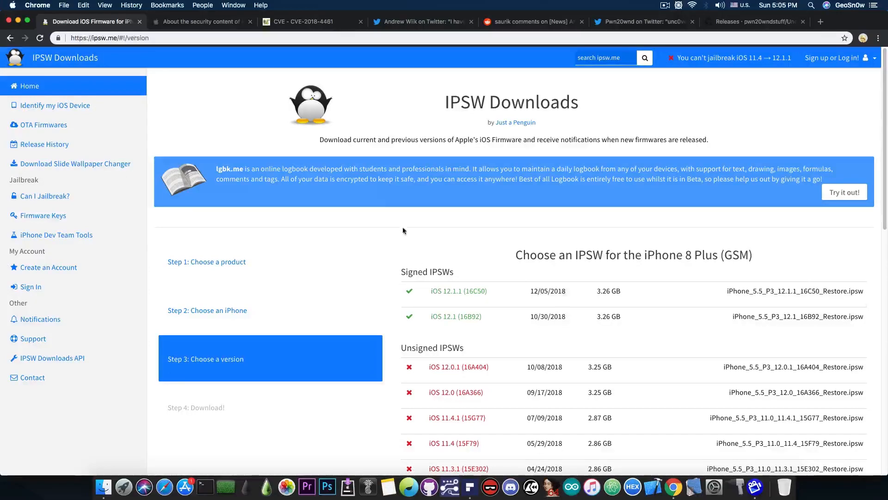
{"action": "mouse_move", "coordinate": [373, 210]}
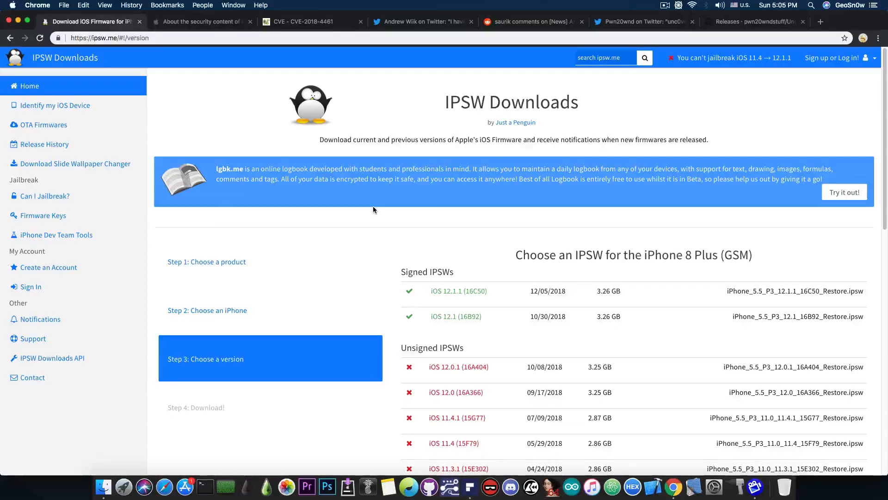
{"action": "mouse_move", "coordinate": [363, 213]}
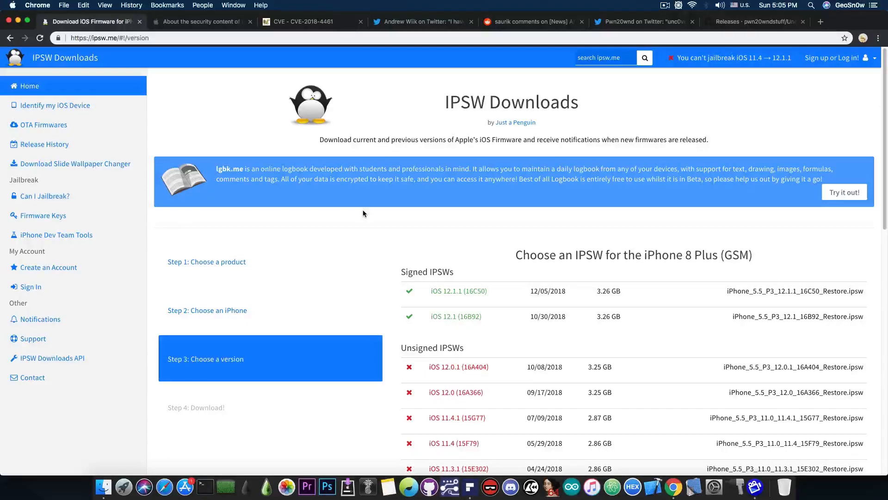
Switch to Apple's 'About the security content of iOS 12.1.1' page.
{"action": "left_click", "coordinate": [201, 21]}
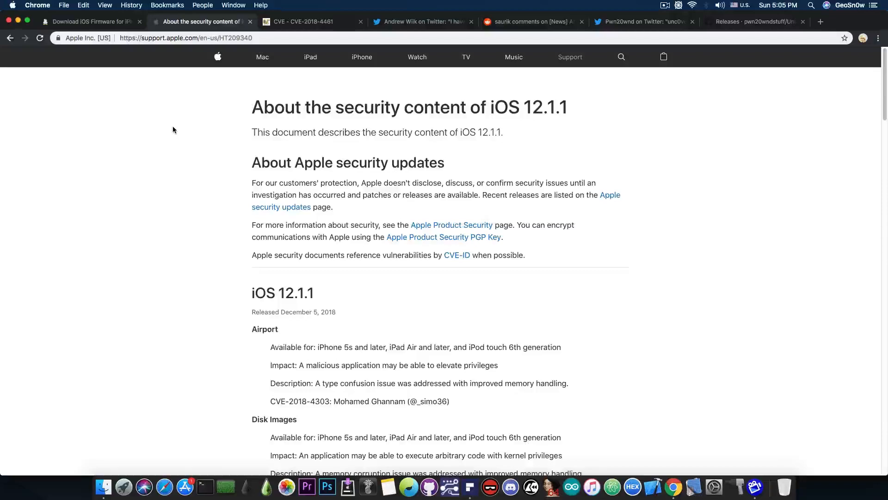
{"action": "mouse_move", "coordinate": [180, 163]}
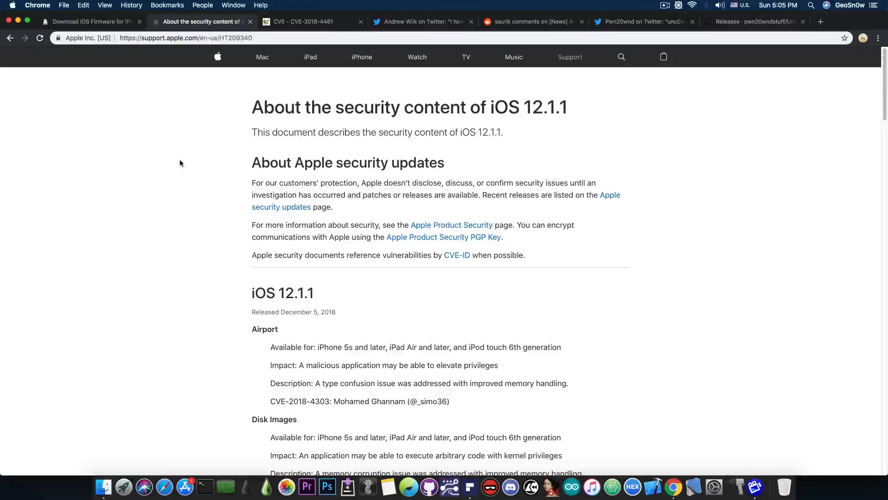
Read the security notes down to the CVE-2018-4461 kernel entry, then return to IPSW Downloads.
{"action": "scroll", "scroll_direction": "down", "scroll_amount": 3}
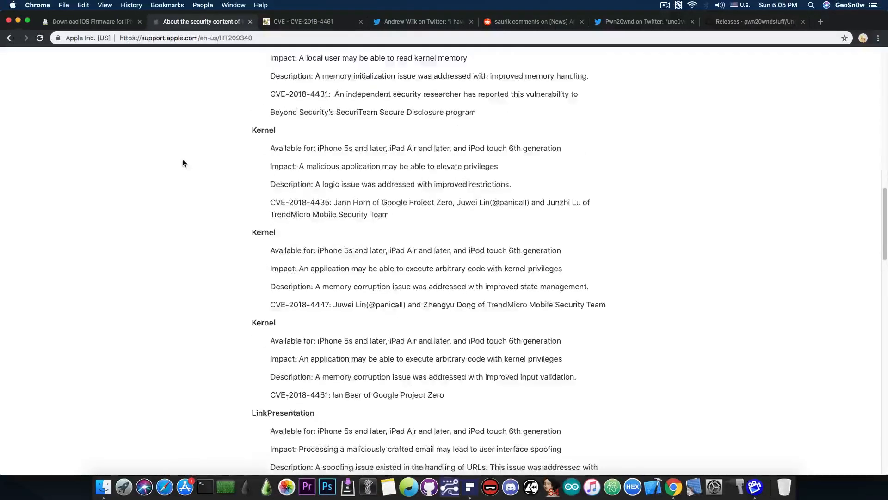
{"action": "scroll", "scroll_direction": "down", "scroll_amount": 3}
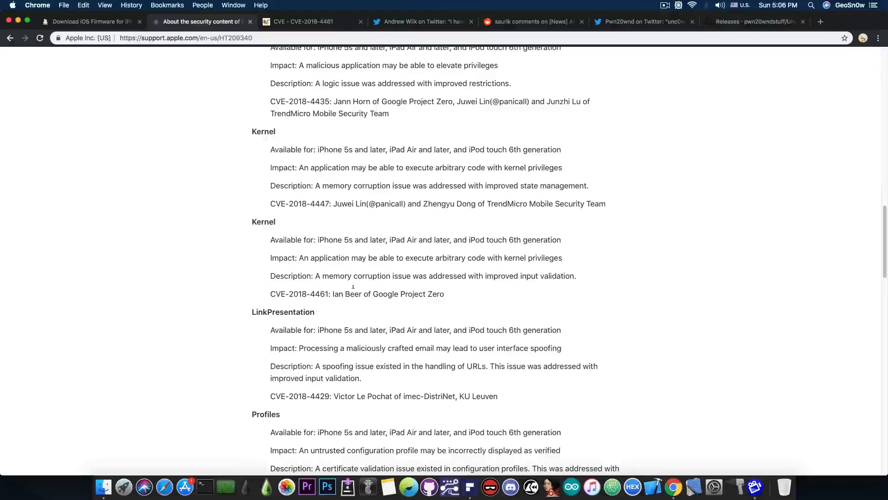
{"action": "mouse_move", "coordinate": [411, 305]}
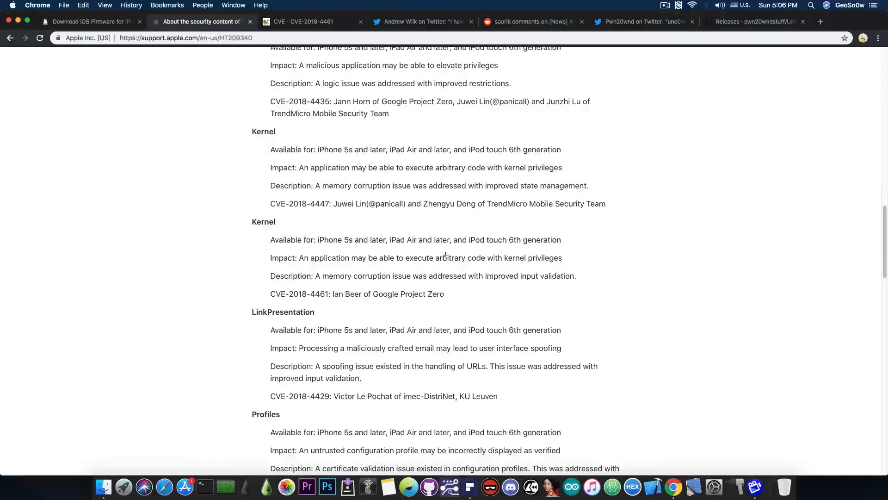
{"action": "scroll", "scroll_direction": "up", "scroll_amount": 3}
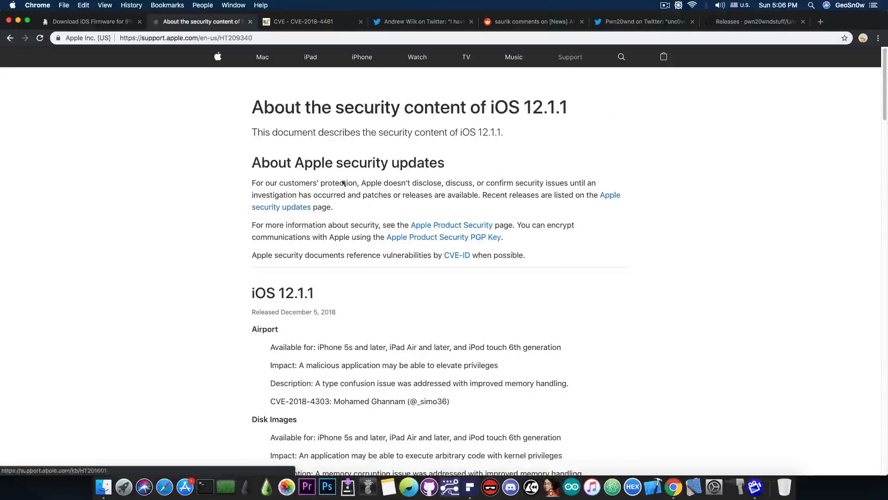
{"action": "left_click", "coordinate": [88, 21]}
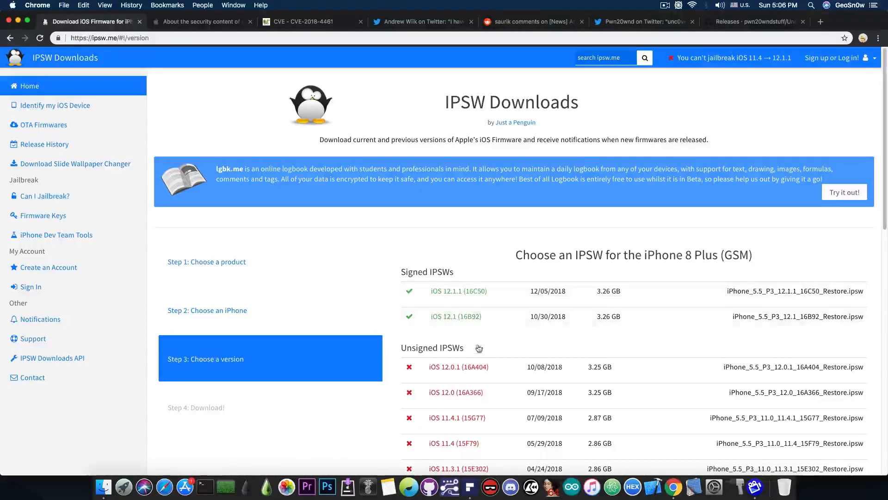
{"action": "mouse_move", "coordinate": [498, 307]}
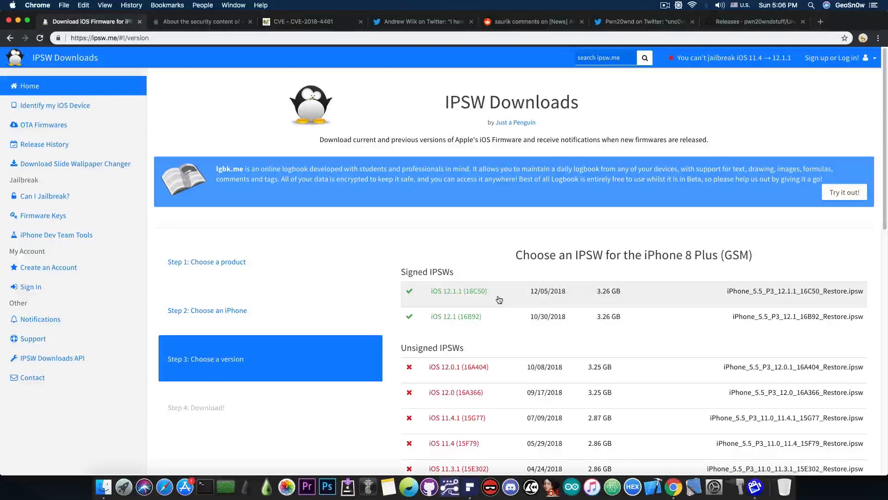
Switch to the MITRE CVE-2018-4461 entry page.
{"action": "scroll", "scroll_direction": "down", "scroll_amount": 3}
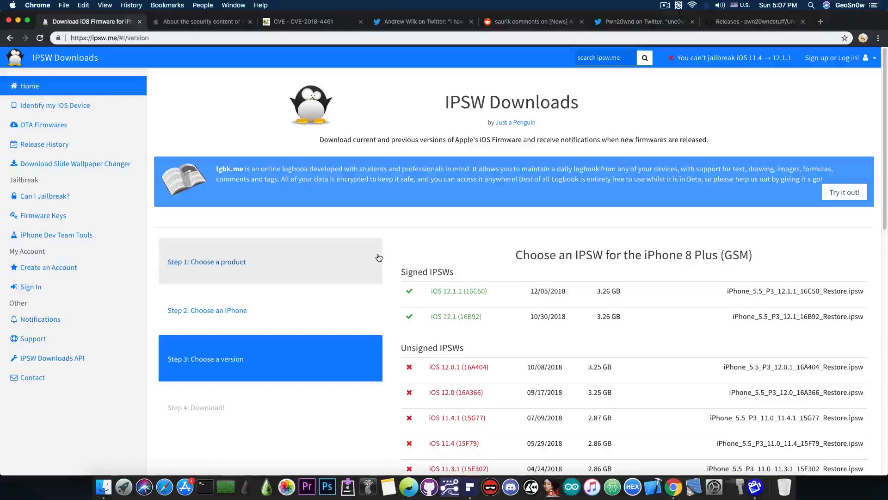
{"action": "left_click", "coordinate": [309, 21]}
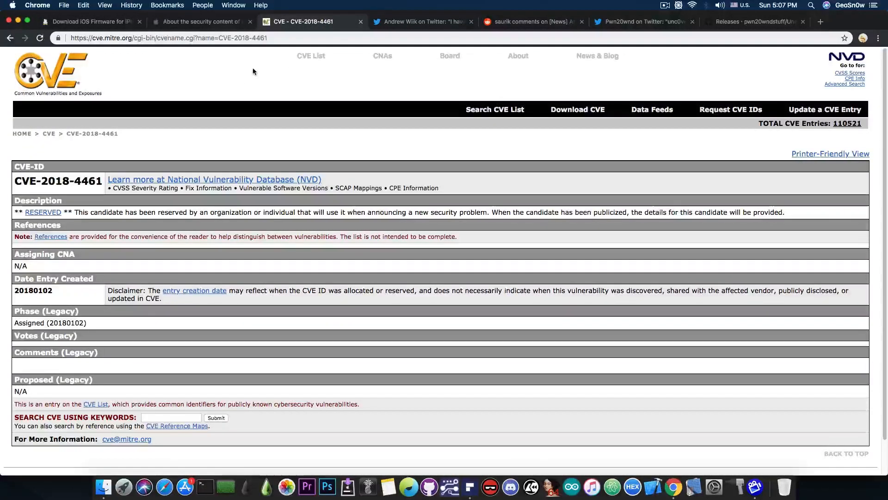
{"action": "mouse_move", "coordinate": [177, 144]}
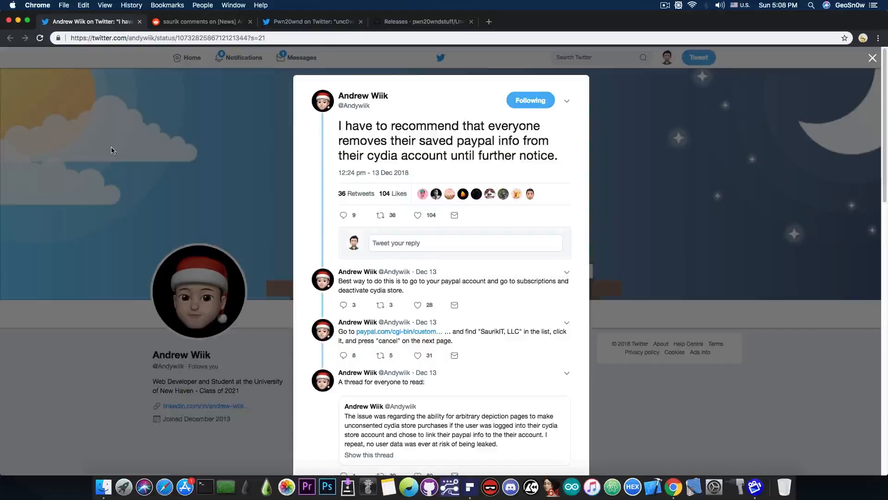
Switch to the r/jailbreak thread on removing PayPal info from Cydia accounts.
{"action": "left_click", "coordinate": [200, 21]}
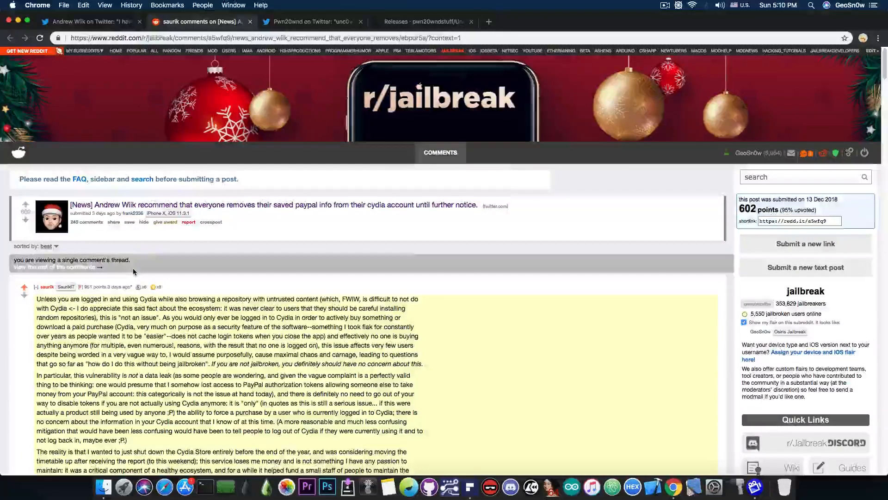
Read saurik's reply, then close the Reddit thread, revealing the Undecimus v2.1.0 page.
{"action": "scroll", "scroll_direction": "down", "scroll_amount": 3}
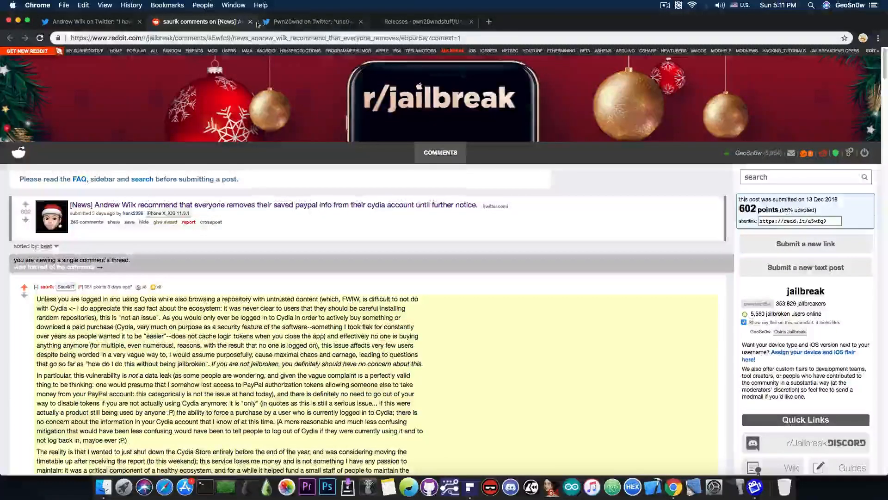
{"action": "left_click", "coordinate": [198, 21]}
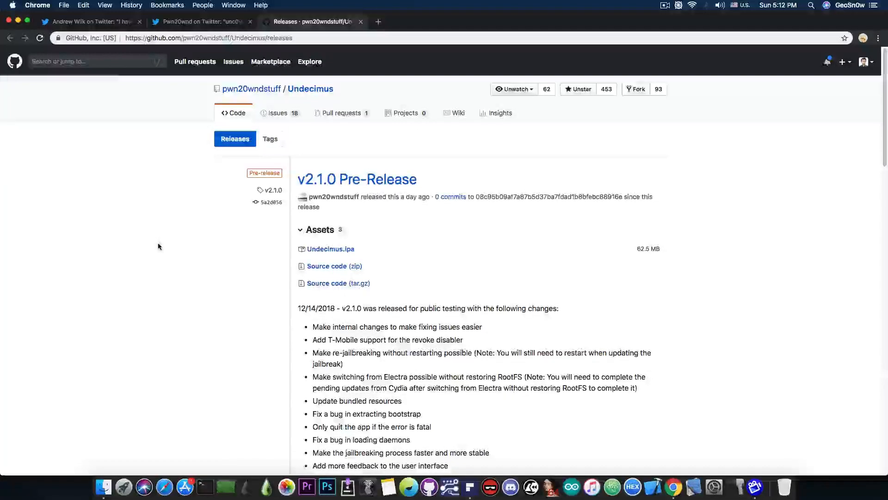
{"action": "scroll", "scroll_direction": "down", "scroll_amount": 3}
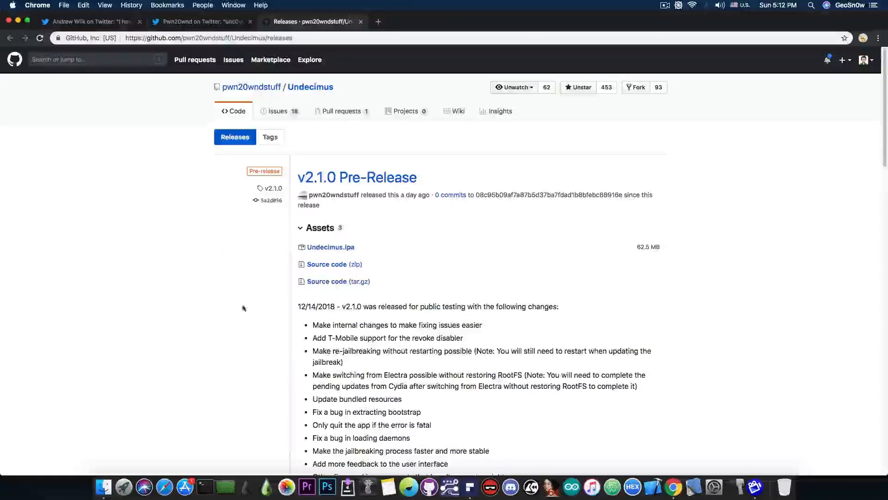
{"action": "scroll", "scroll_direction": "down", "scroll_amount": 3}
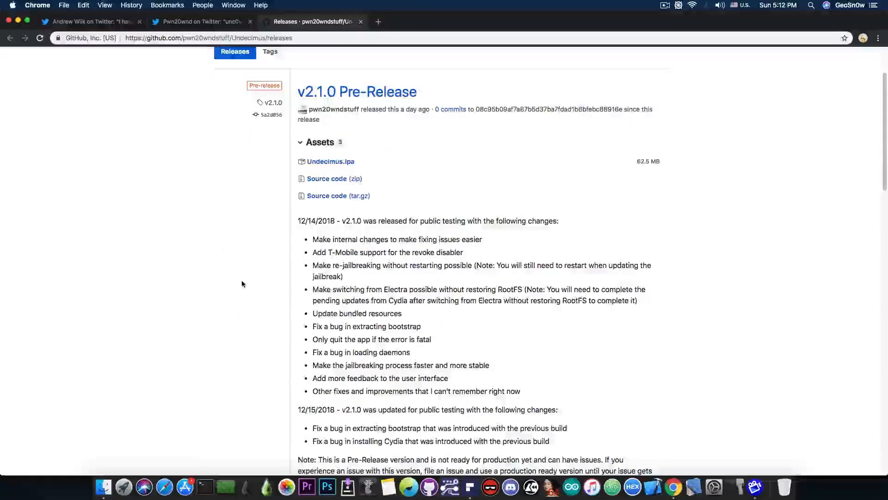